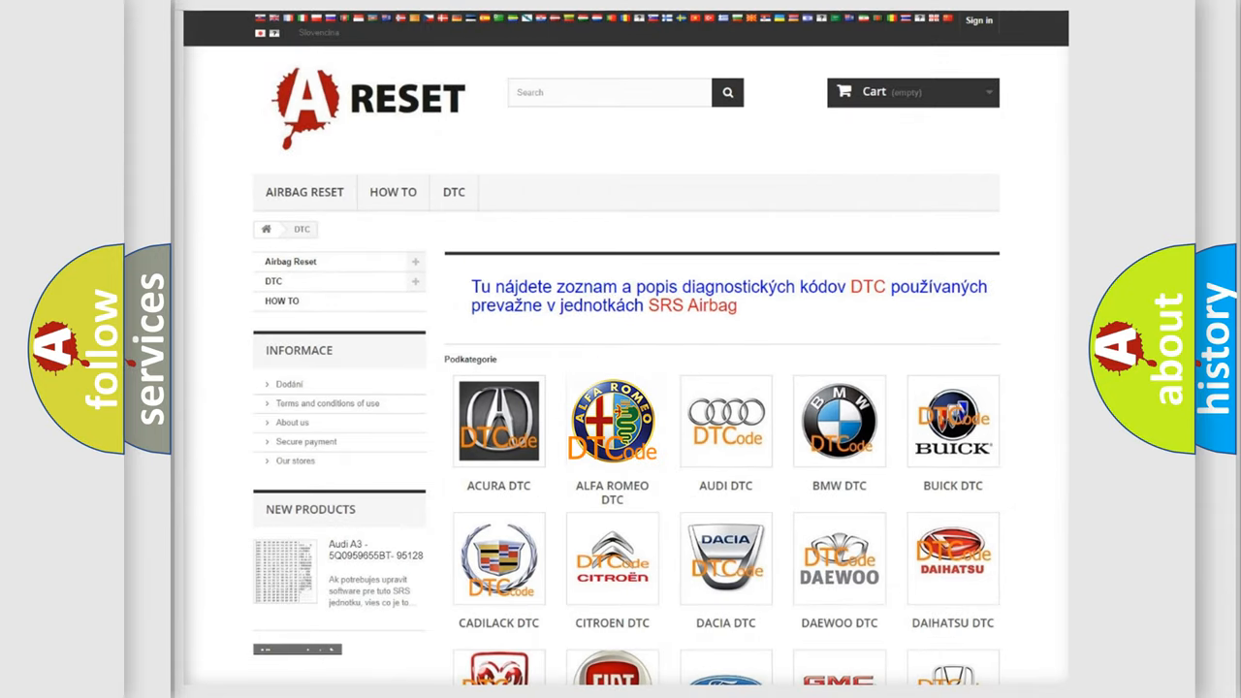
# Step: Open the ALFA ROMEO DTC tile and scroll to code C0034-01, right front wheel speed sensor failure
pyautogui.click(612, 421)
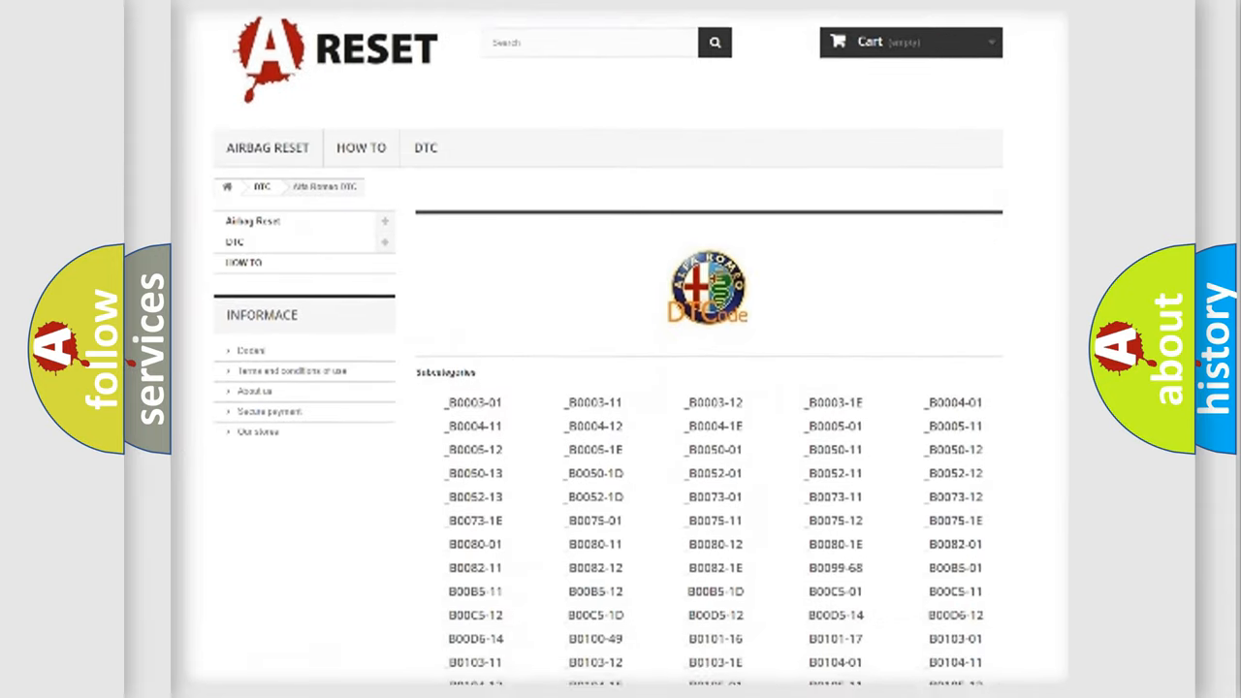
pyautogui.scroll(-3)
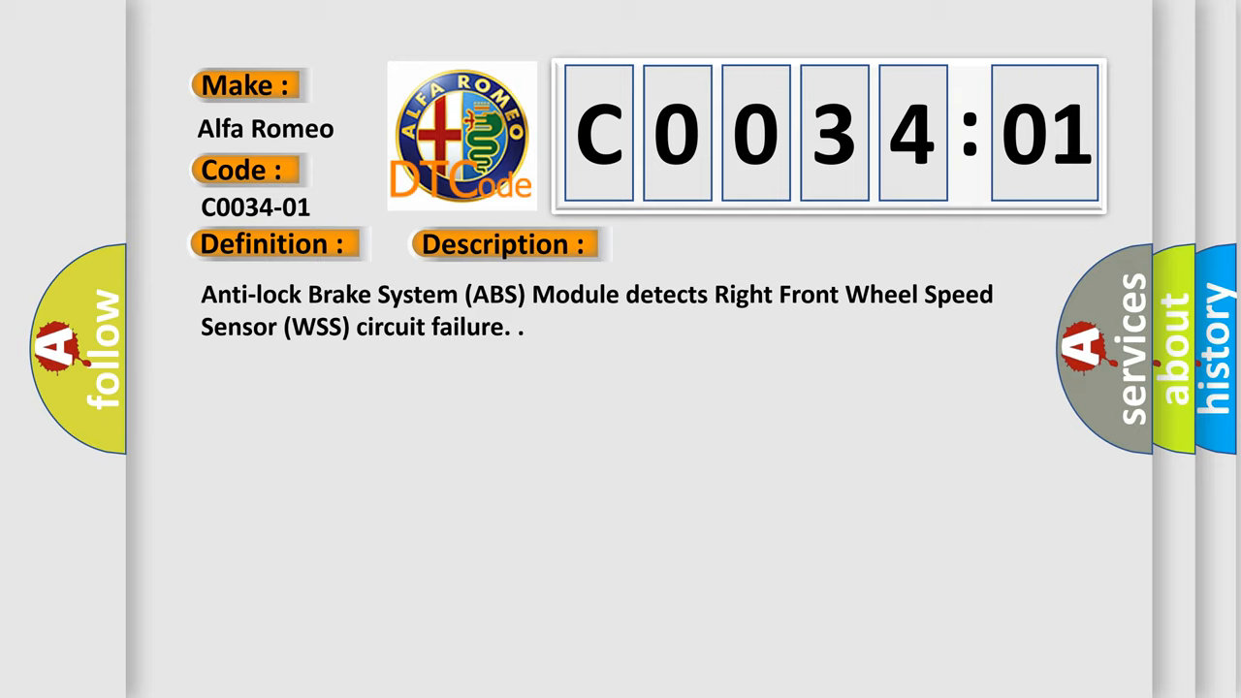
pyautogui.click(710, 244)
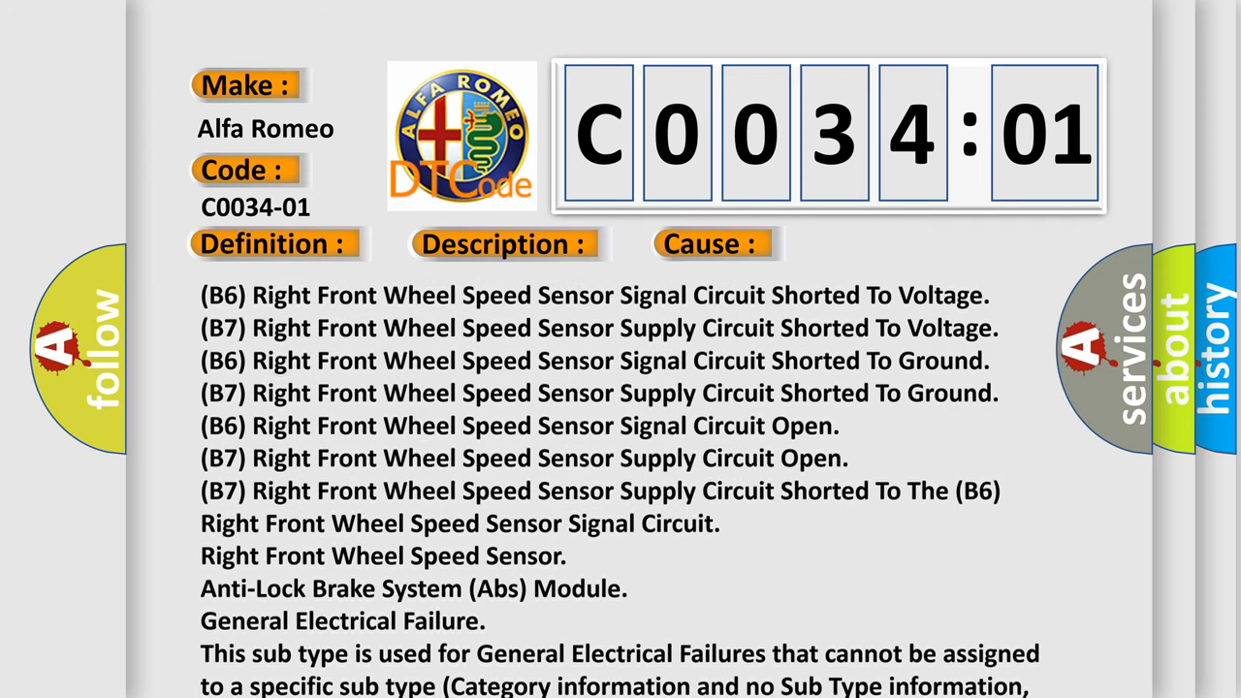
# Step: Scroll the C0034-01 Cause box down to the final example, DTC B0039-01
pyautogui.scroll(-3)
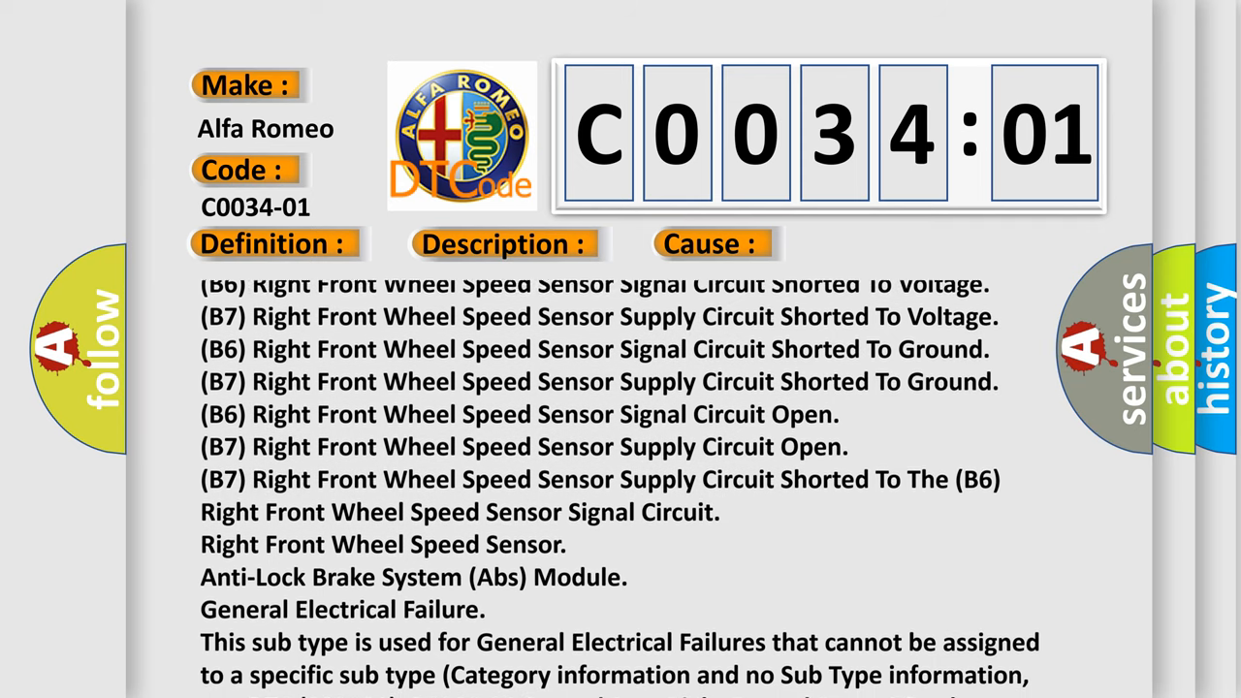
pyautogui.scroll(-3)
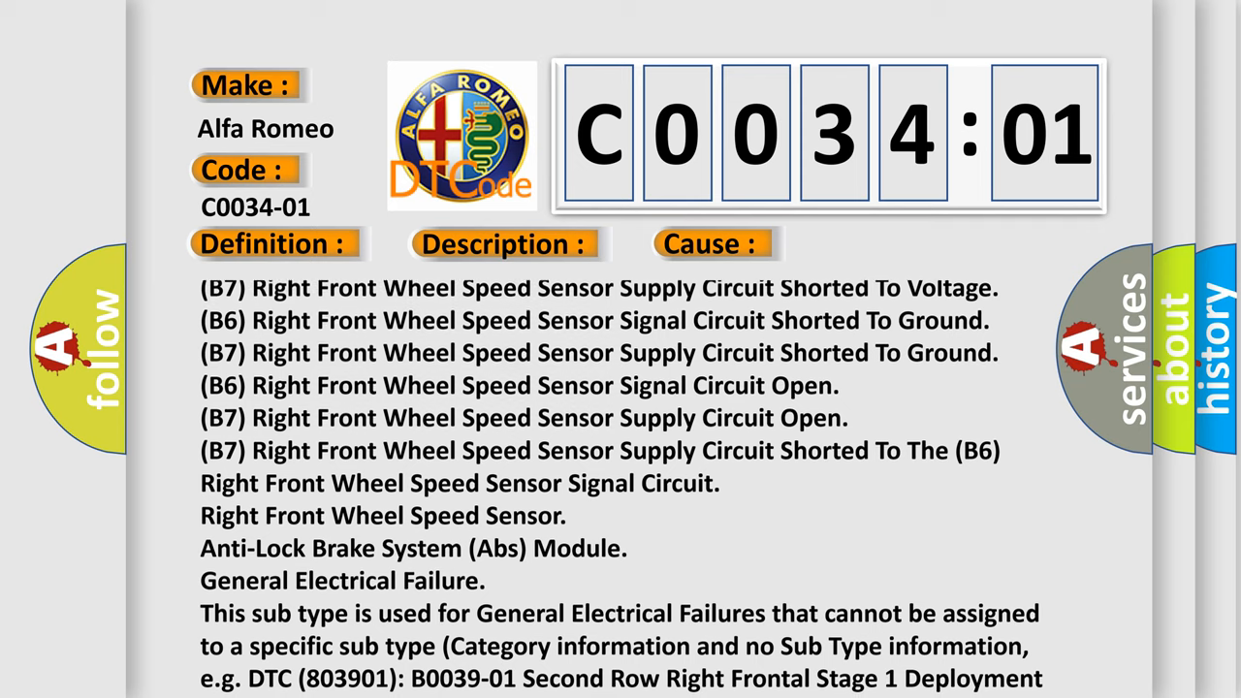
pyautogui.scroll(-3)
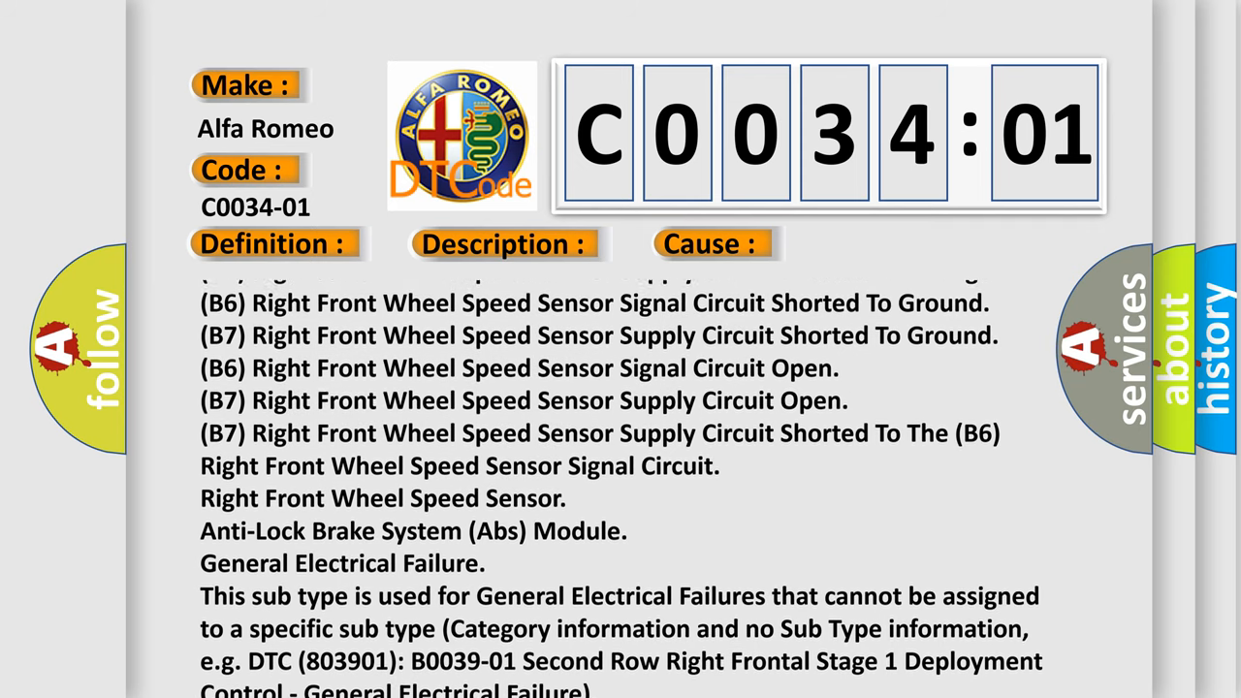
pyautogui.scroll(-3)
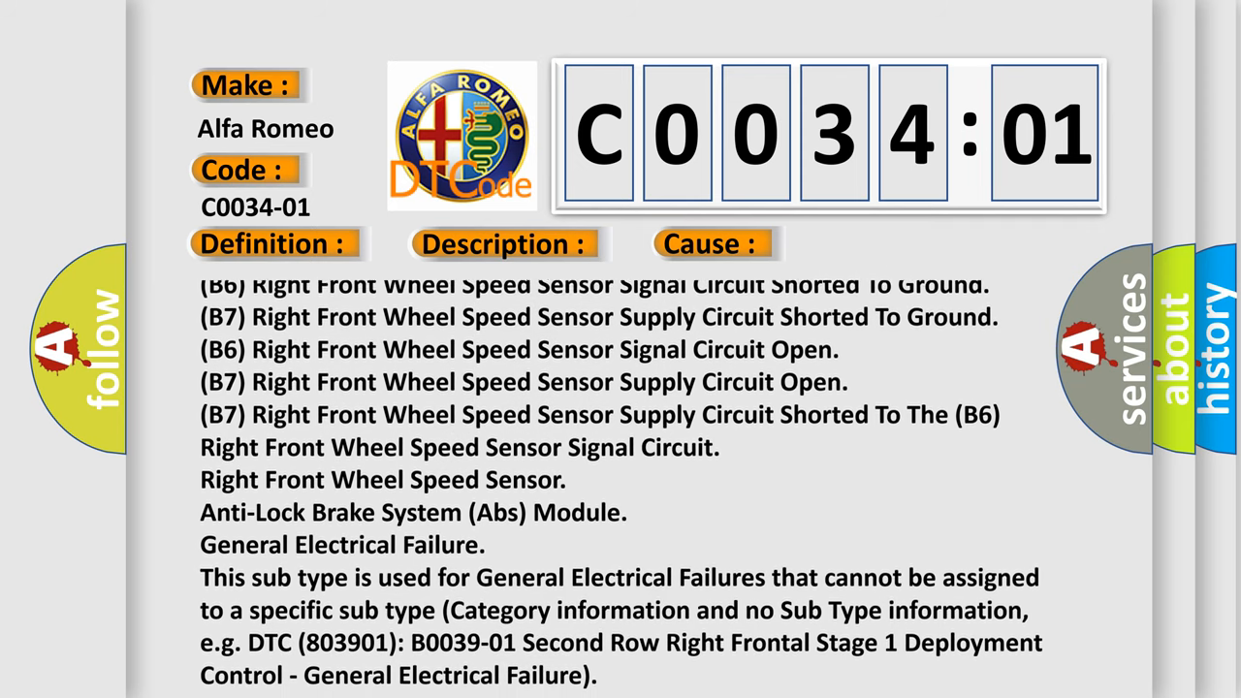
pyautogui.scroll(-3)
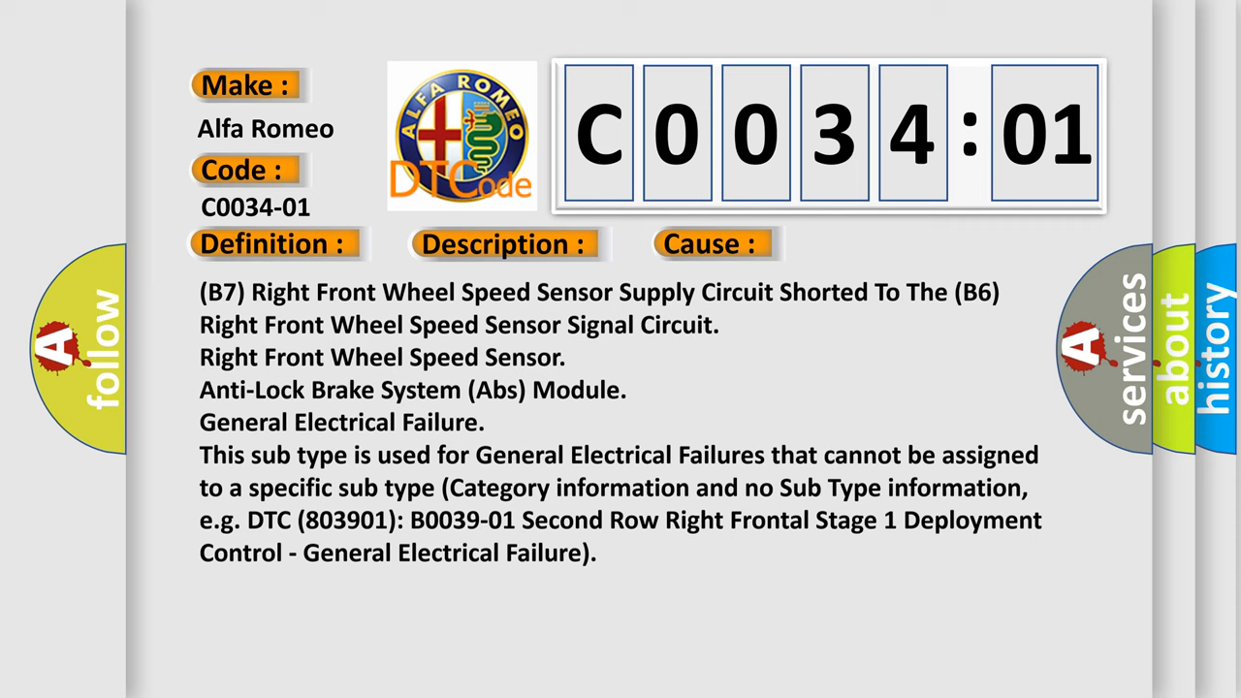
pyautogui.scroll(-3)
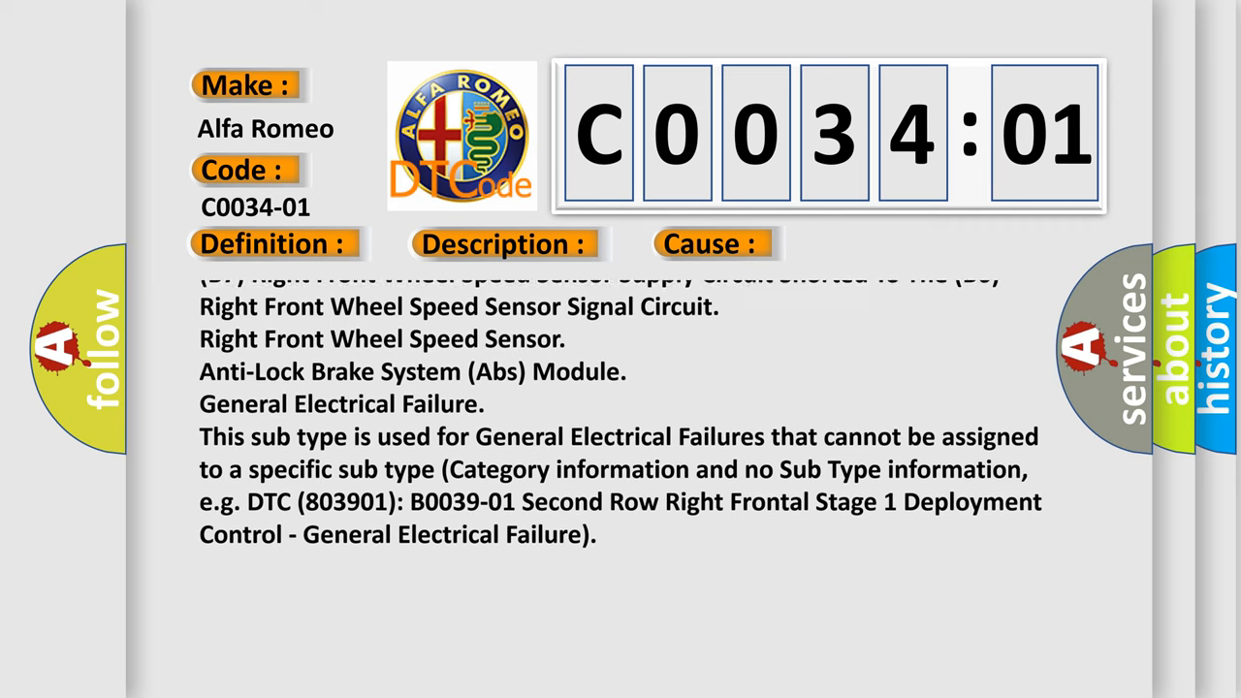